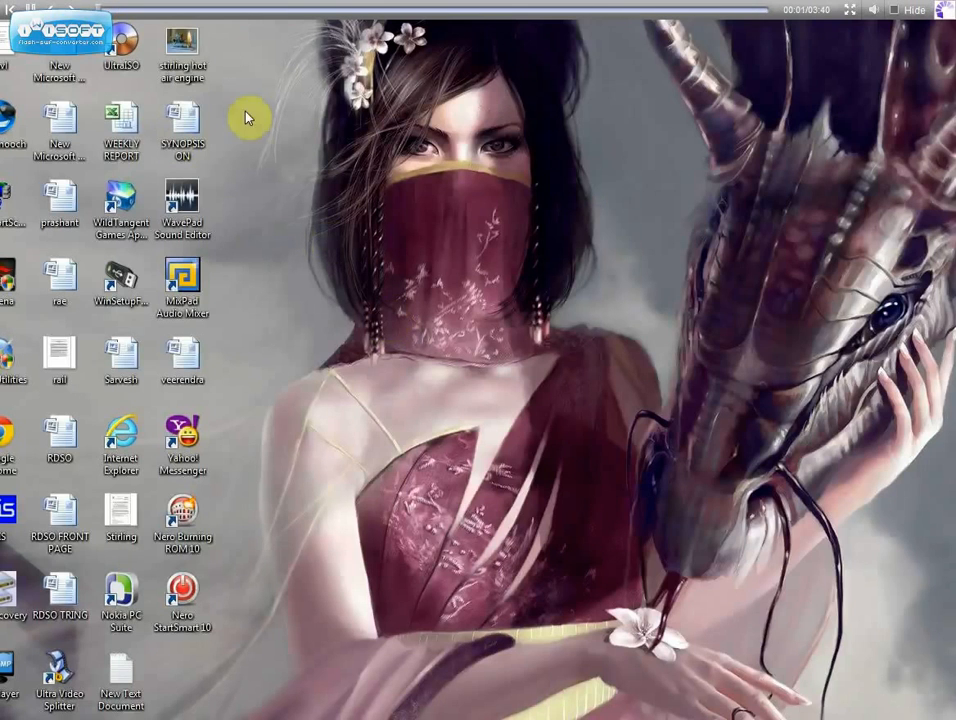
pyautogui.moveTo(412, 140)
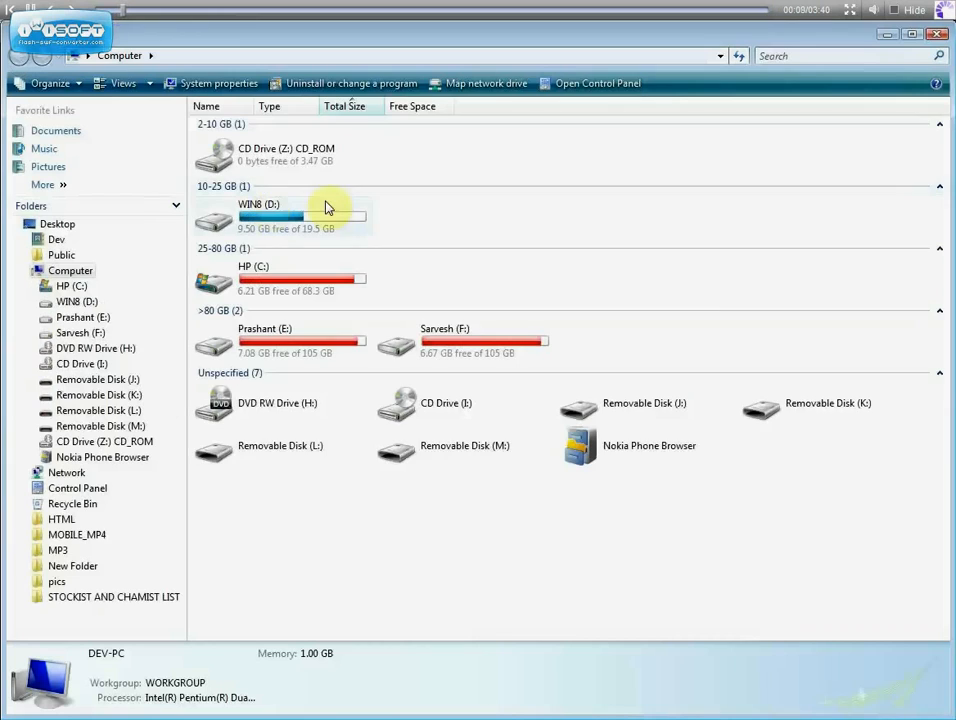
pyautogui.moveTo(425, 164)
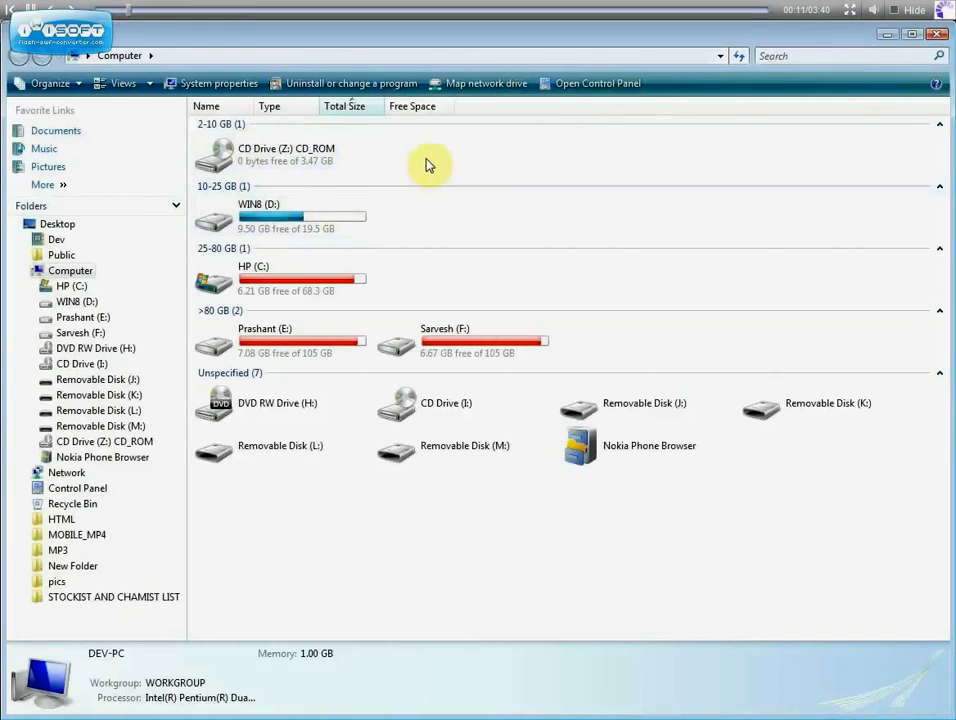
pyautogui.moveTo(693, 201)
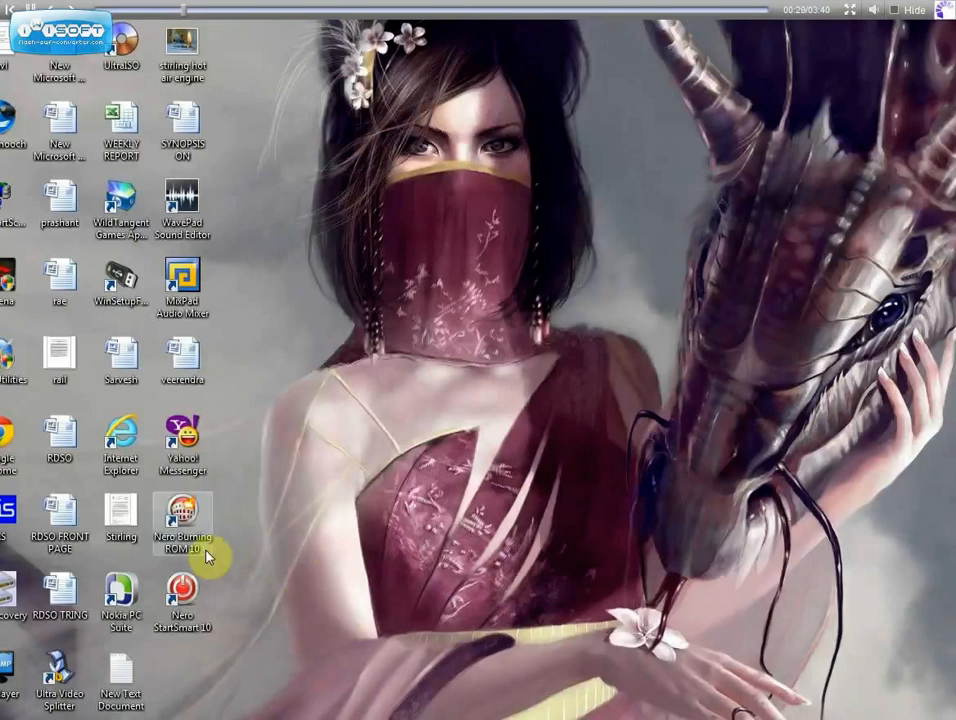
# Launch Nero Burning ROM 10 and browse the DVD compilation types
pyautogui.doubleClick(182, 518)
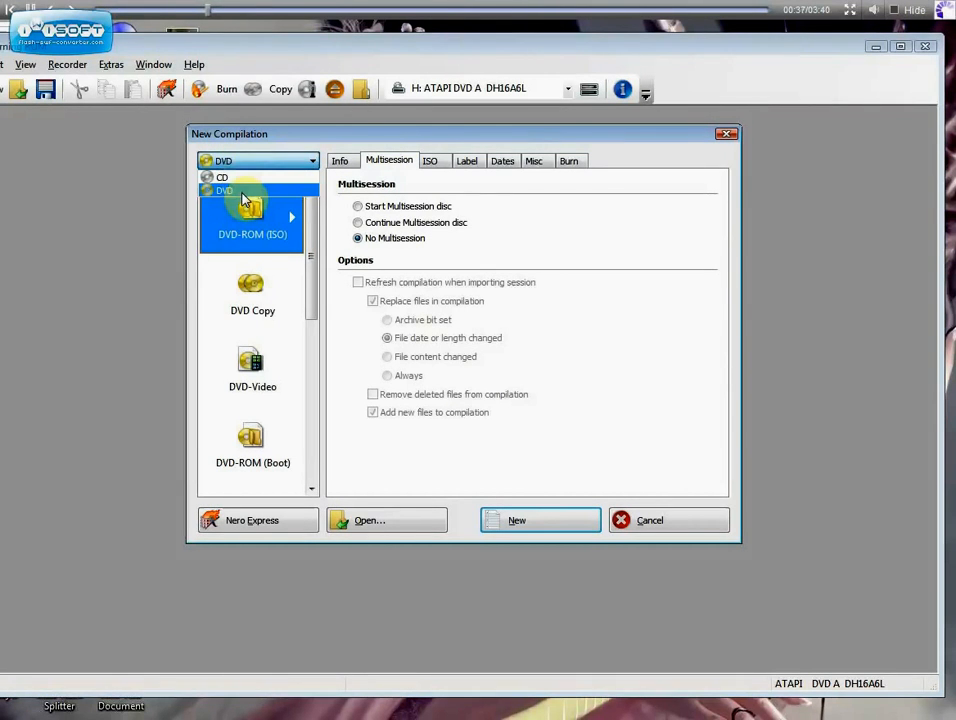
pyautogui.scroll(-3)
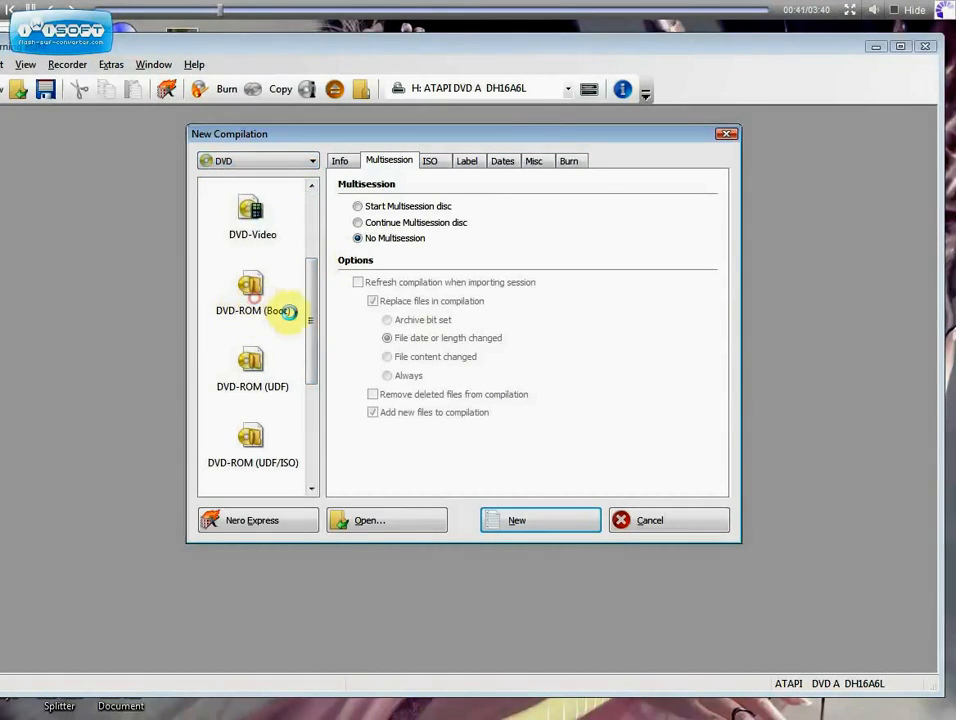
# Select the DVD-ROM (Boot) compilation and browse for a boot image file
pyautogui.click(252, 290)
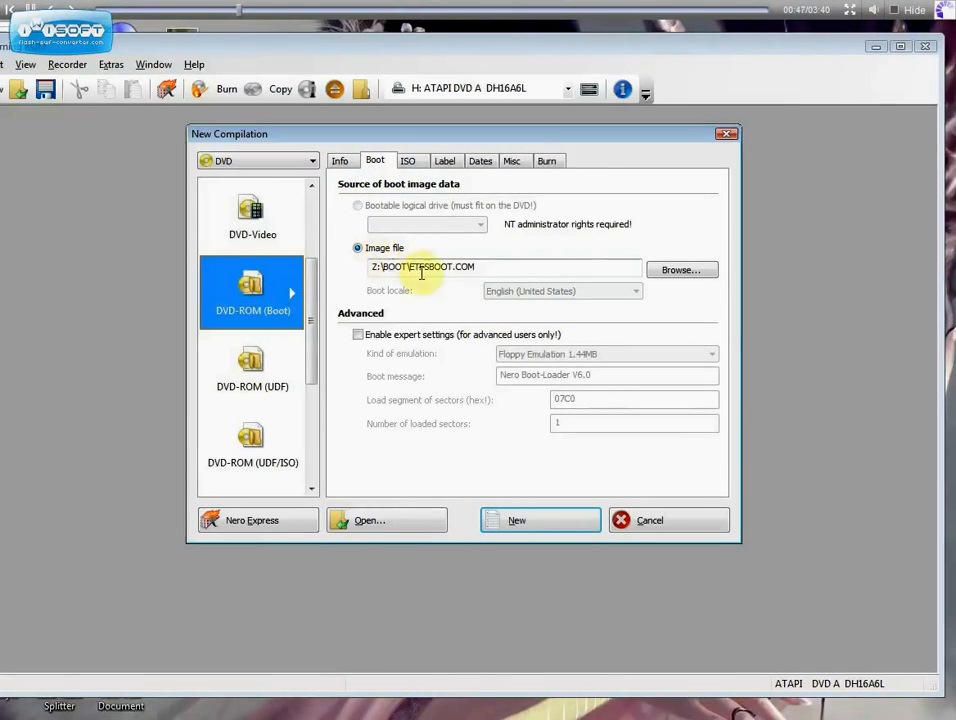
pyautogui.click(681, 269)
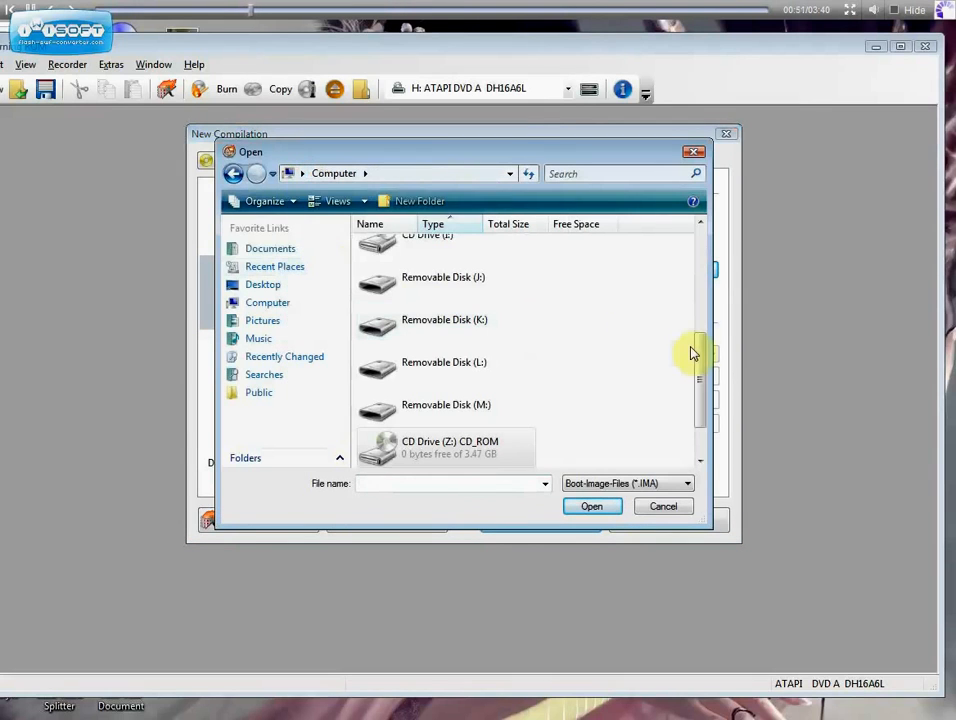
# Choose Z:\BOOT\ETFSBOOT.COM as the boot image, showing All Files
pyautogui.scroll(-3)
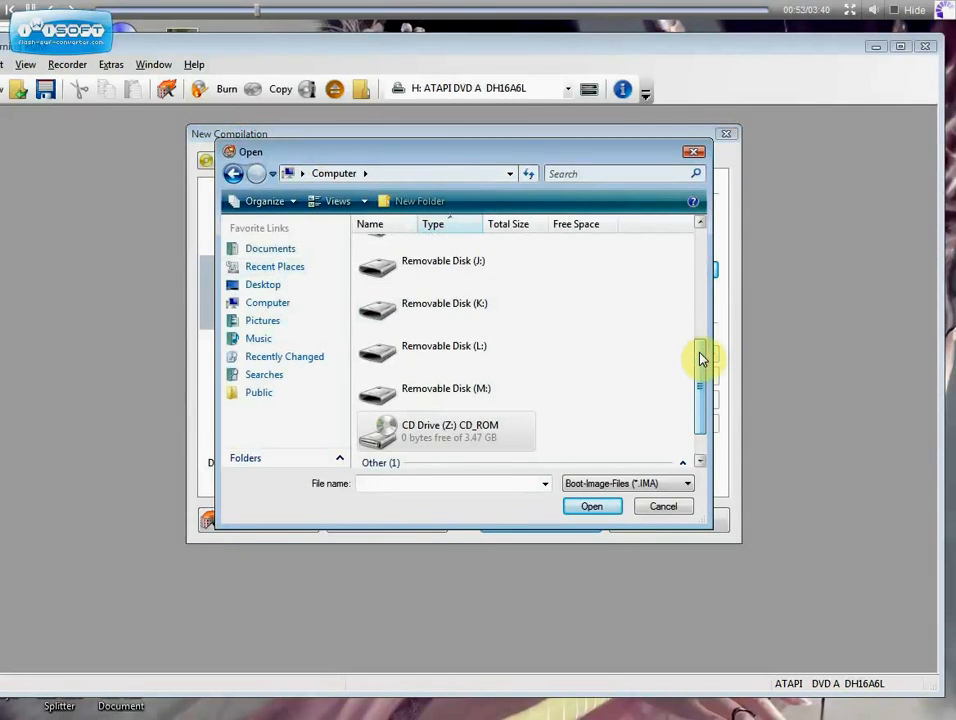
pyautogui.scroll(-3)
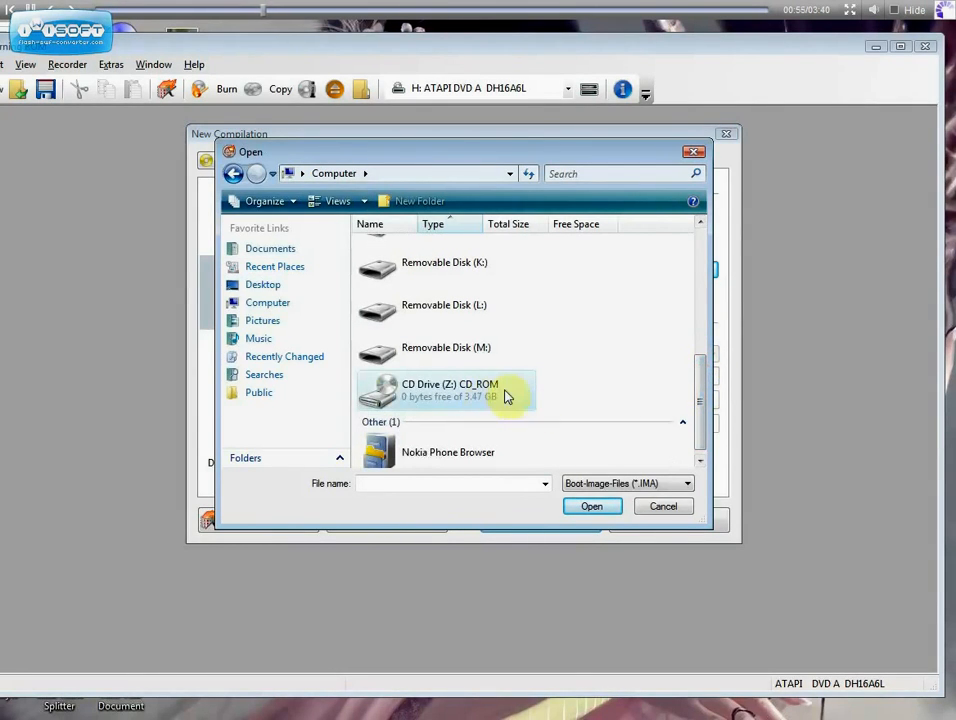
pyautogui.doubleClick(450, 390)
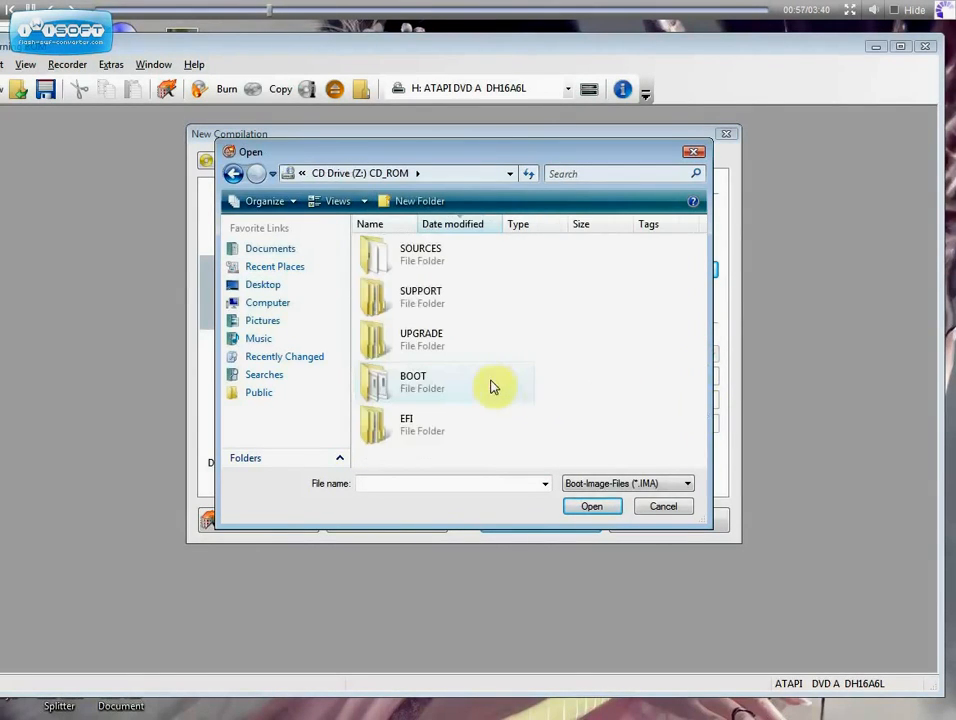
pyautogui.doubleClick(413, 381)
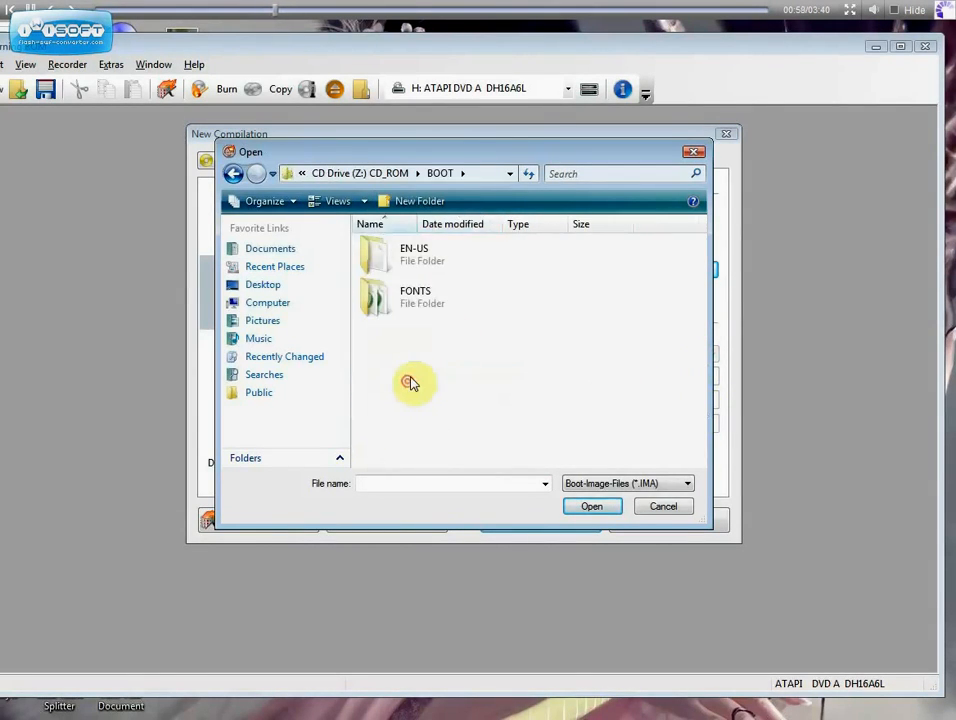
pyautogui.click(687, 483)
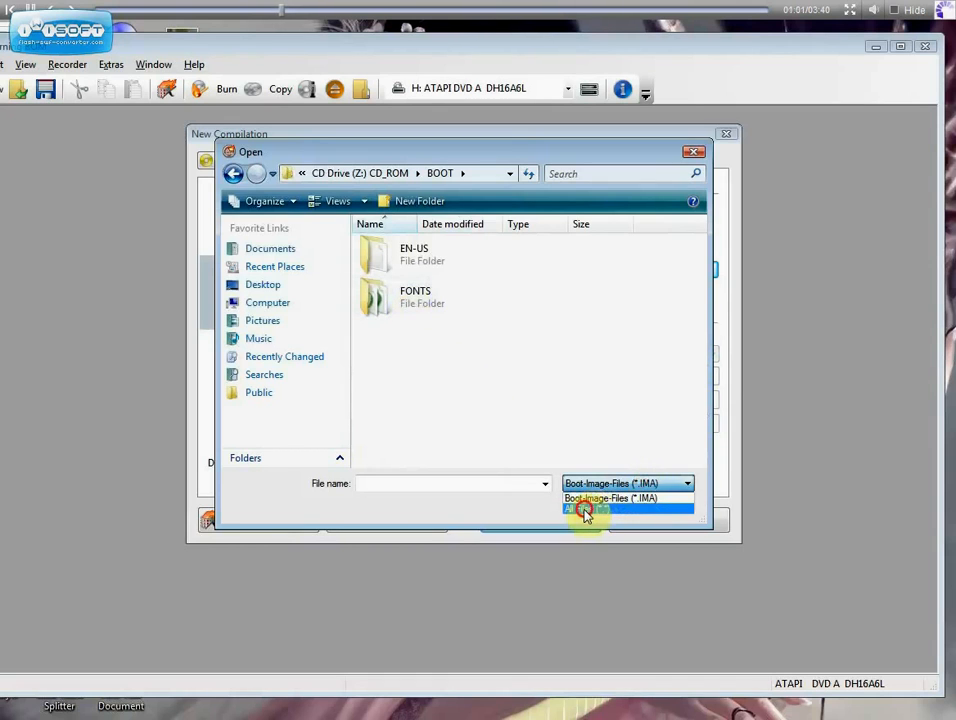
pyautogui.click(585, 509)
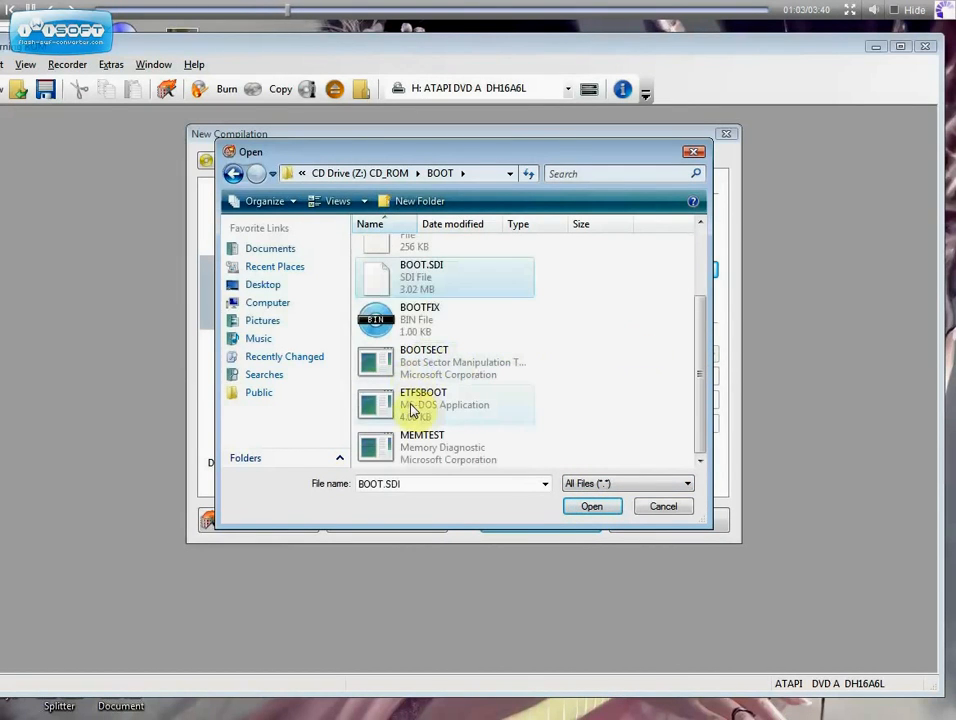
pyautogui.click(591, 506)
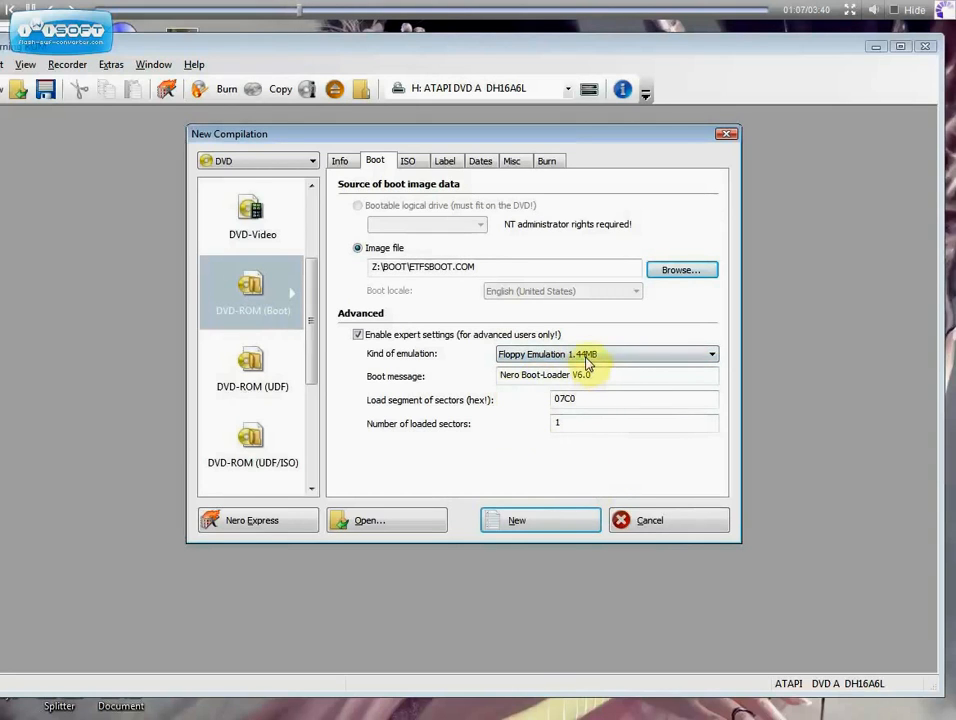
# Set boot emulation to No Emulation with 8 loaded sectors
pyautogui.click(605, 353)
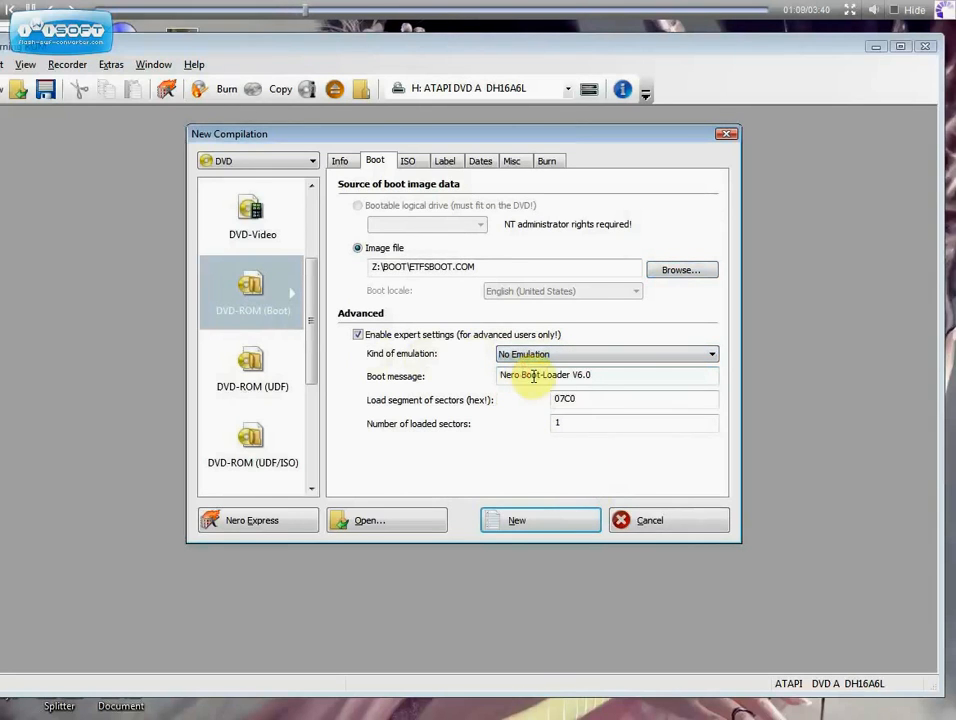
pyautogui.click(635, 422)
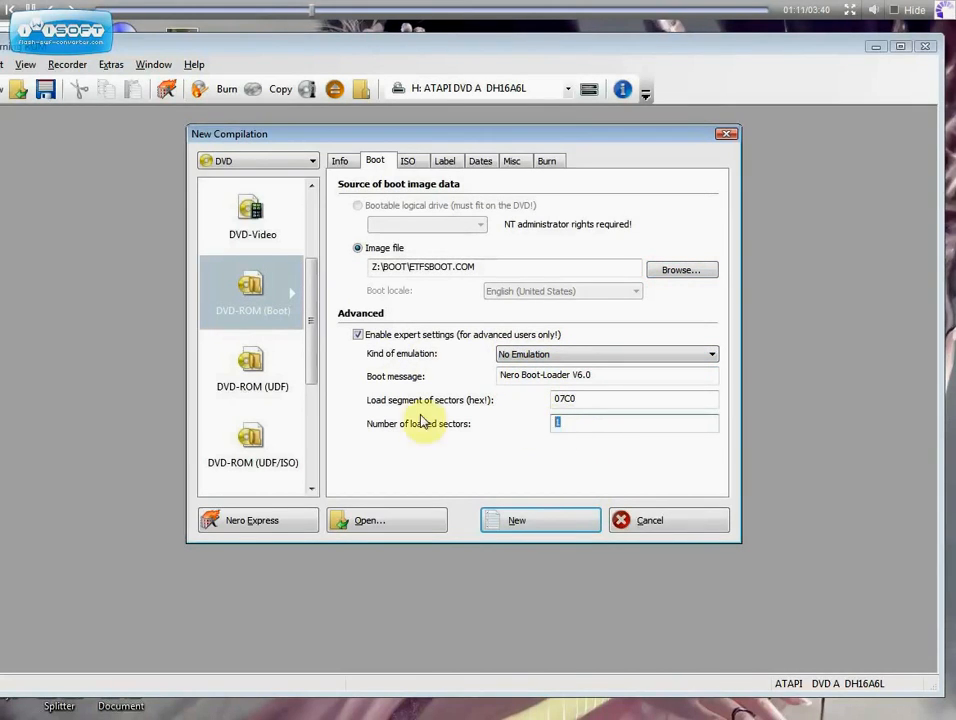
pyautogui.write('8')
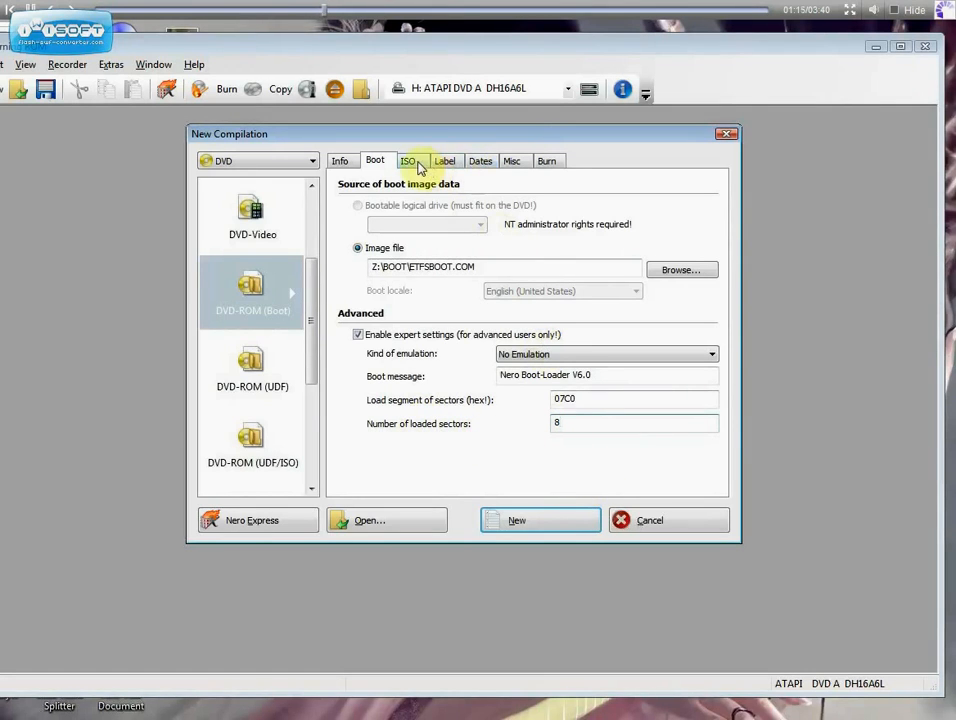
# Label the disc WINDOWS 7 and keep the 12x write speed with finalizing
pyautogui.click(444, 160)
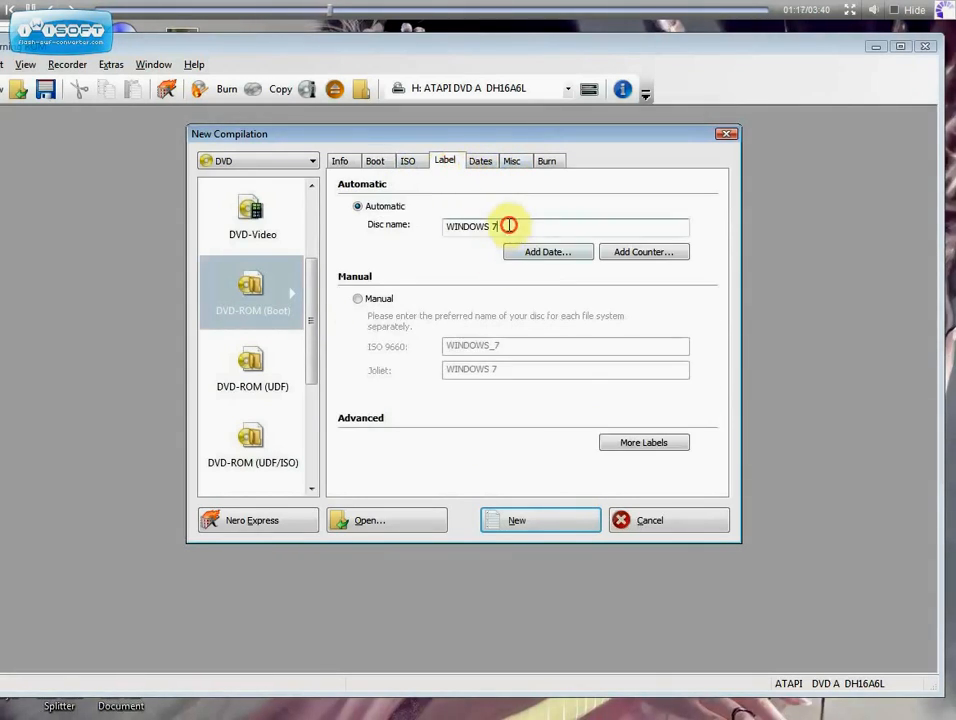
pyautogui.click(547, 161)
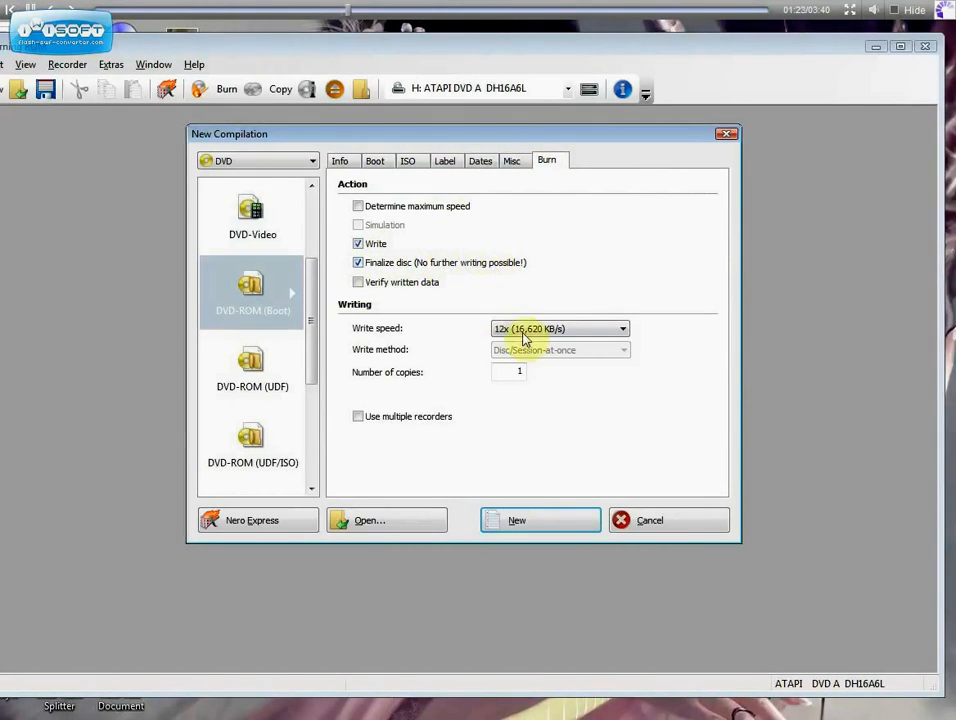
pyautogui.click(622, 328)
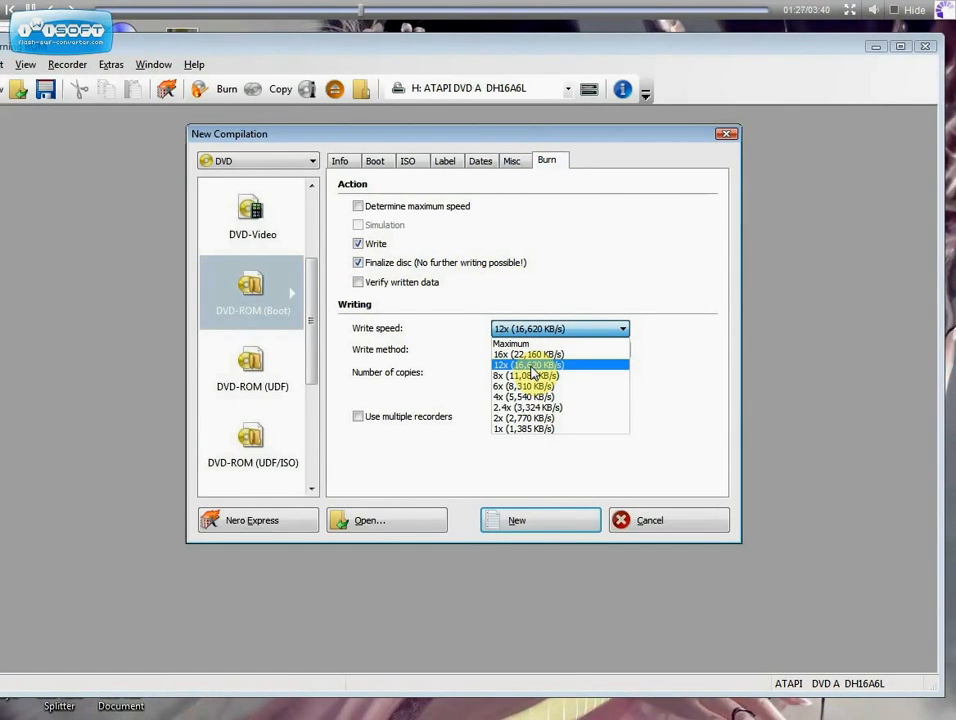
pyautogui.moveTo(535, 370)
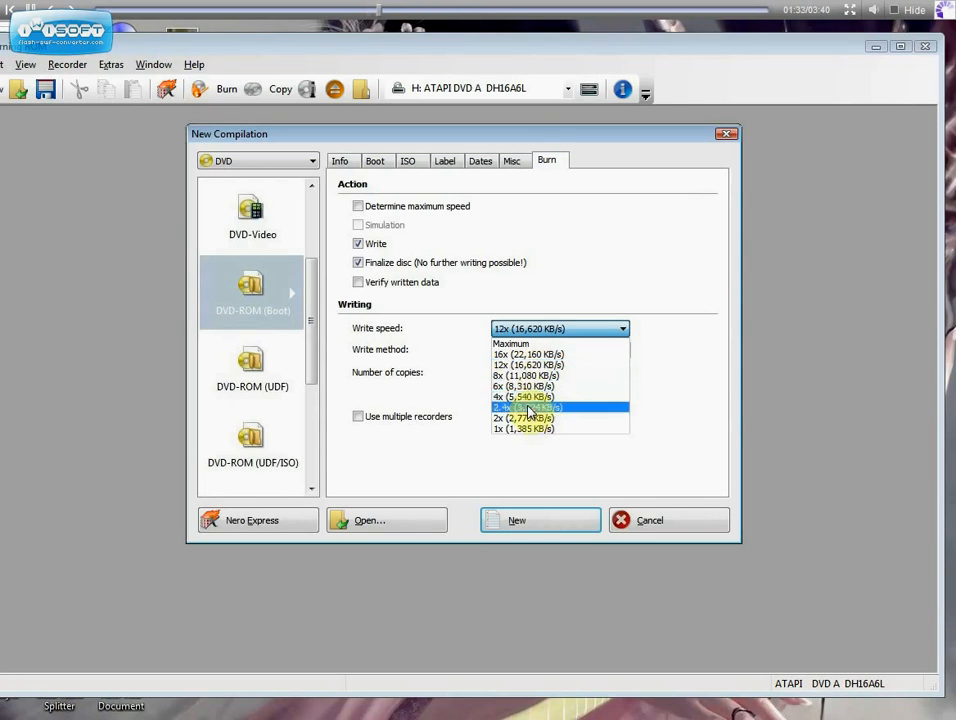
pyautogui.moveTo(530, 364)
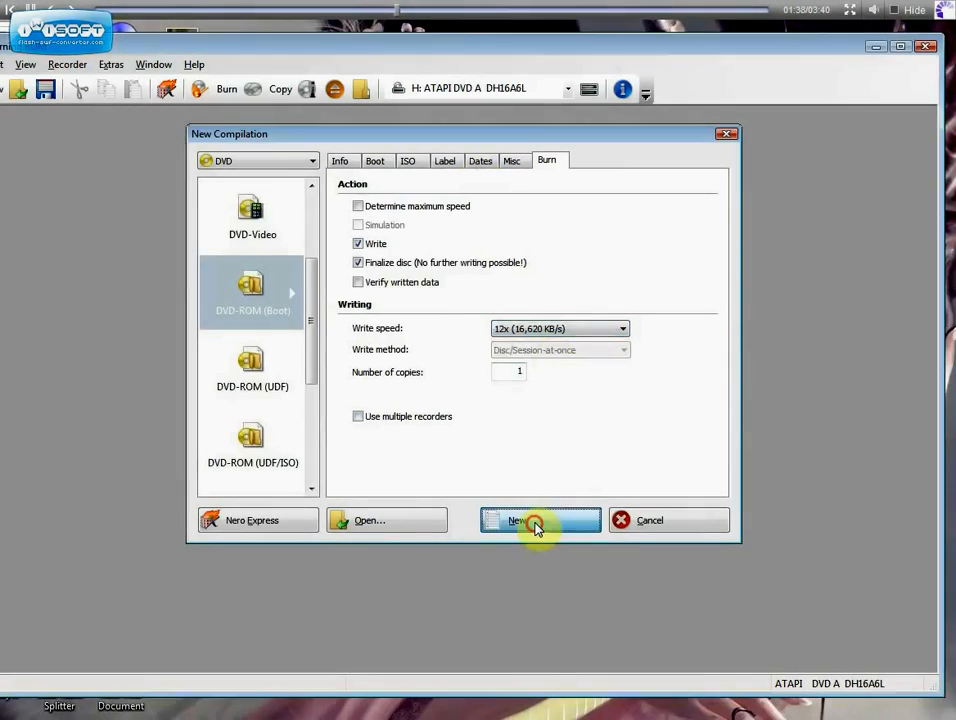
# Create the WINDOWS 7 DVD-ROM (Boot) compilation with its boot settings
pyautogui.click(540, 520)
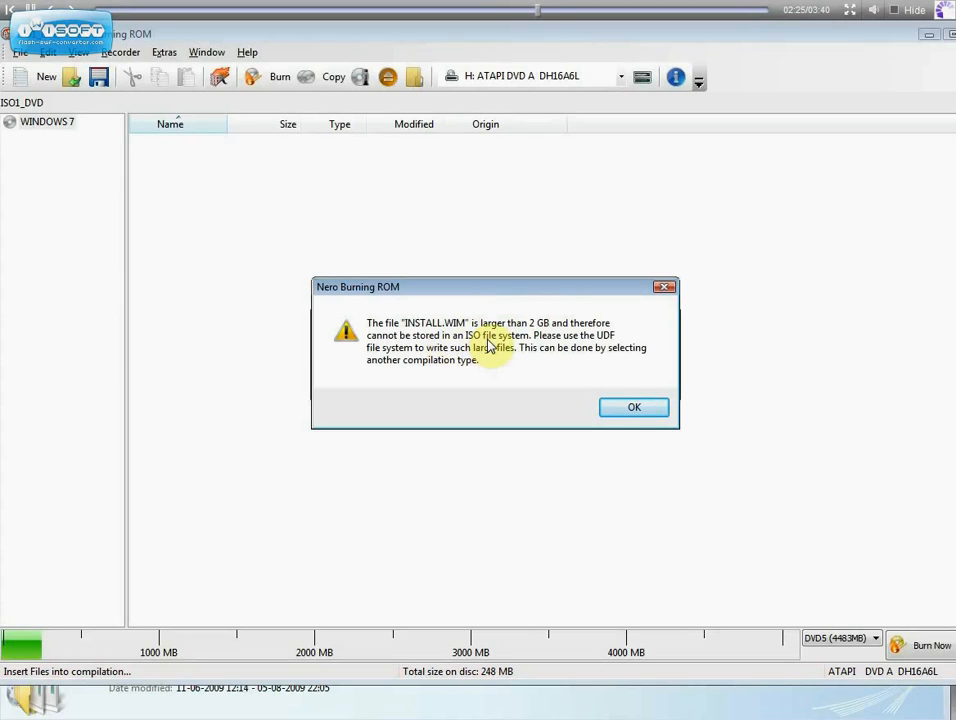
pyautogui.moveTo(550, 334)
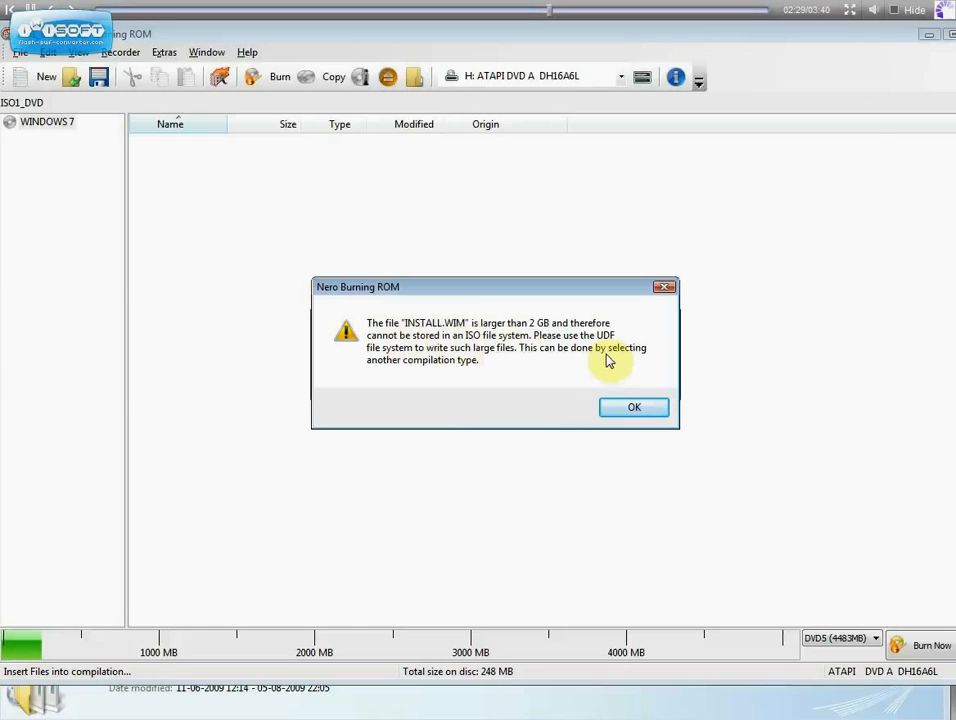
# Dismiss the INSTALL.WIM size warning and create a new DVD-ROM (UDF) compilation
pyautogui.click(634, 407)
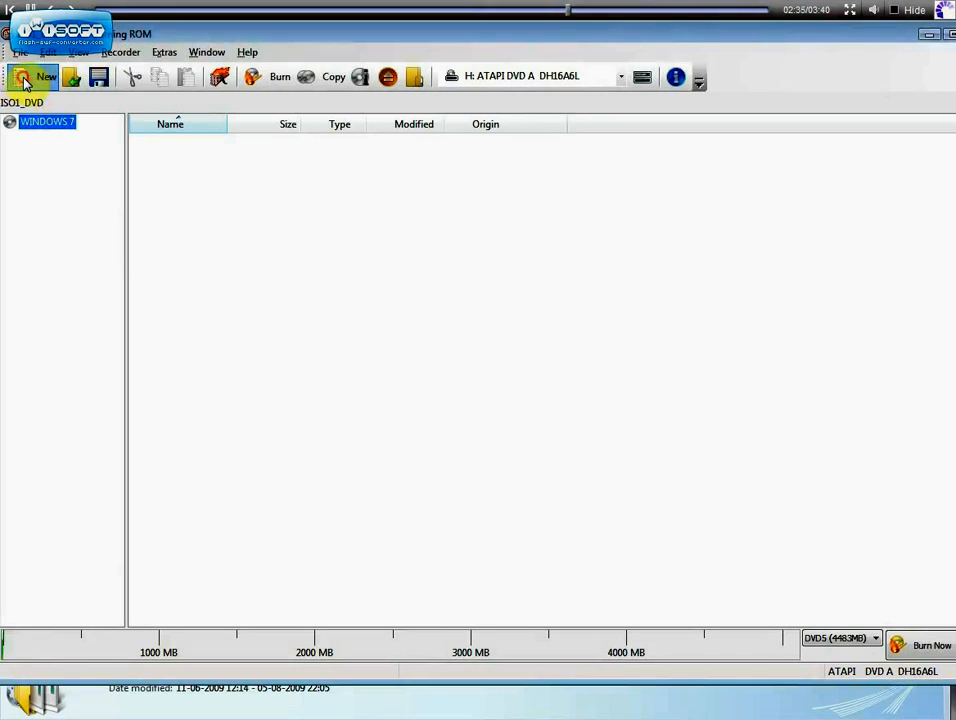
pyautogui.click(46, 76)
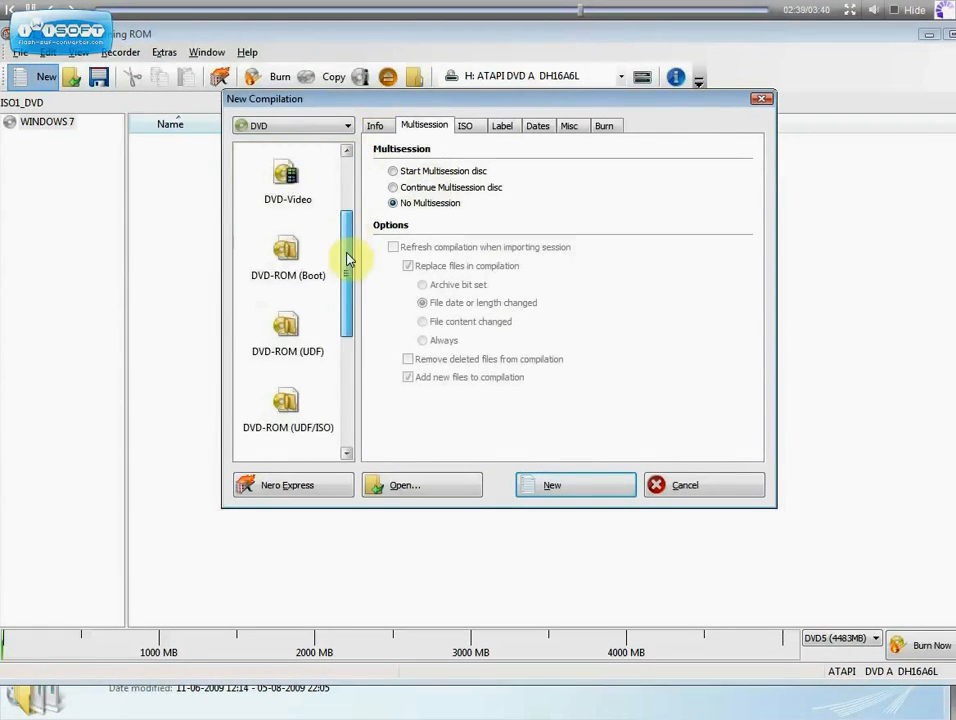
pyautogui.scroll(-3)
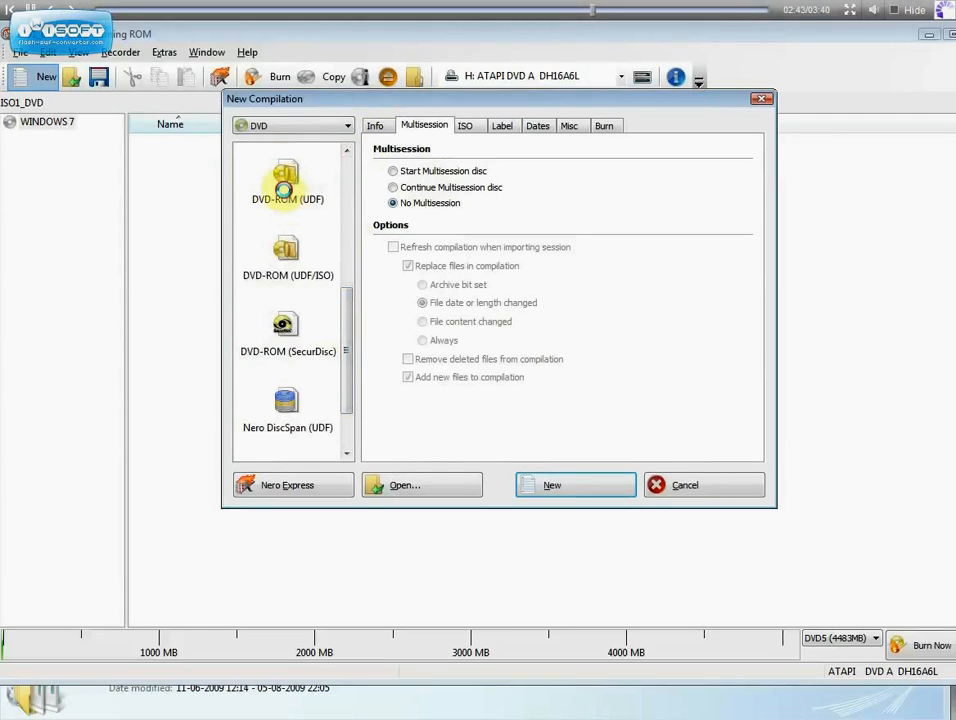
pyautogui.click(575, 485)
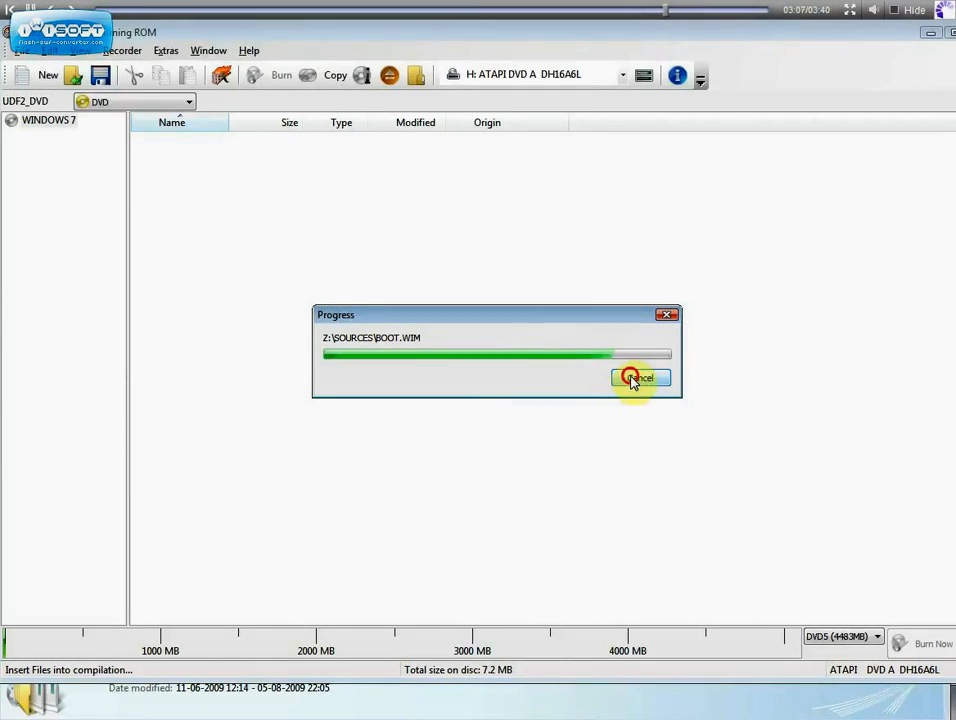
# Cancel the UDF copy and add the Windows 7 files to the ISO compilation root
pyautogui.click(638, 378)
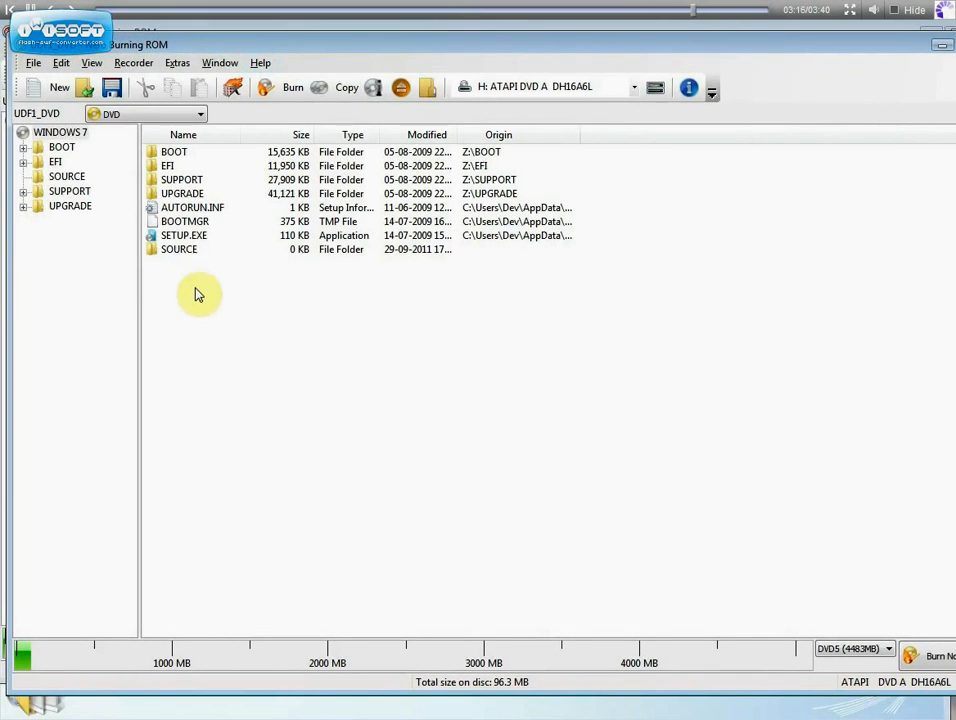
pyautogui.press('ctrl+a')
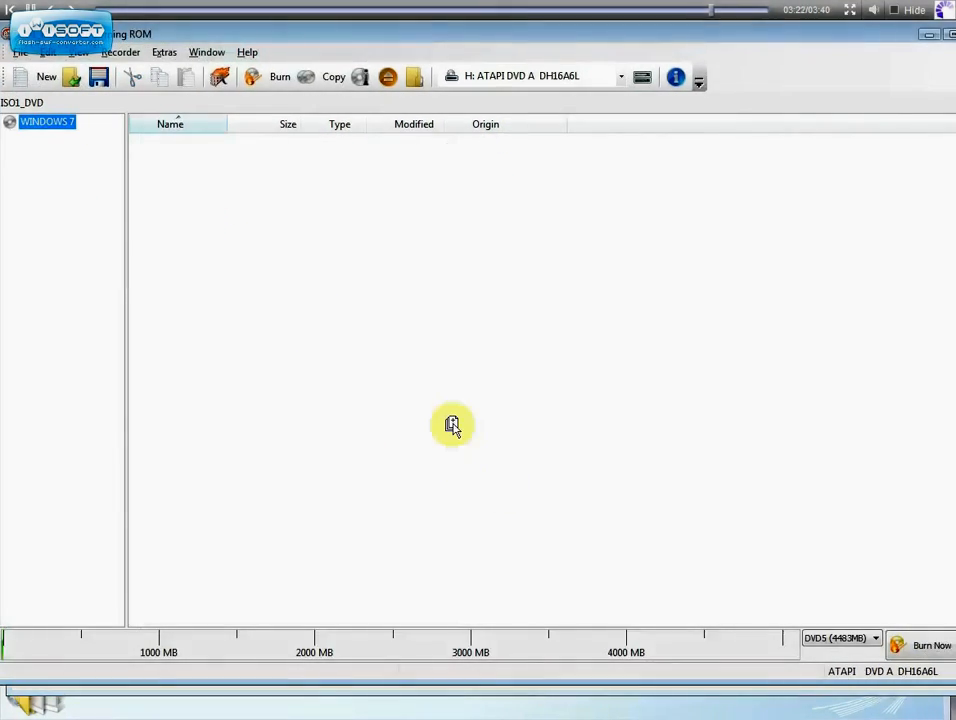
pyautogui.click(10, 121)
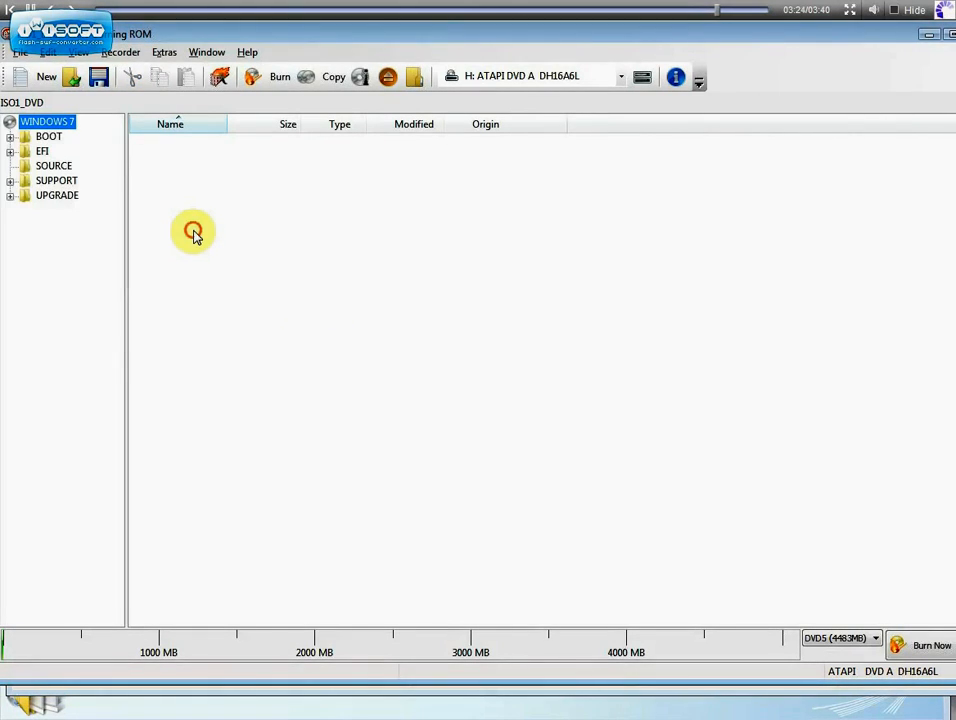
pyautogui.click(47, 121)
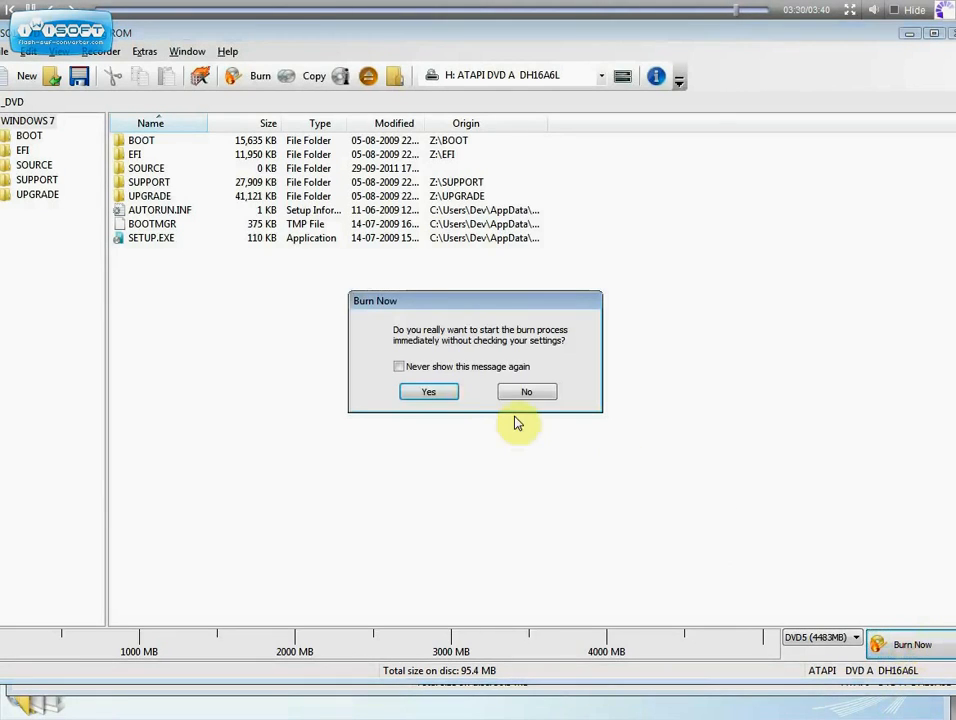
# Start the burn, cancel it while waiting for a disc, and collapse the log
pyautogui.click(526, 391)
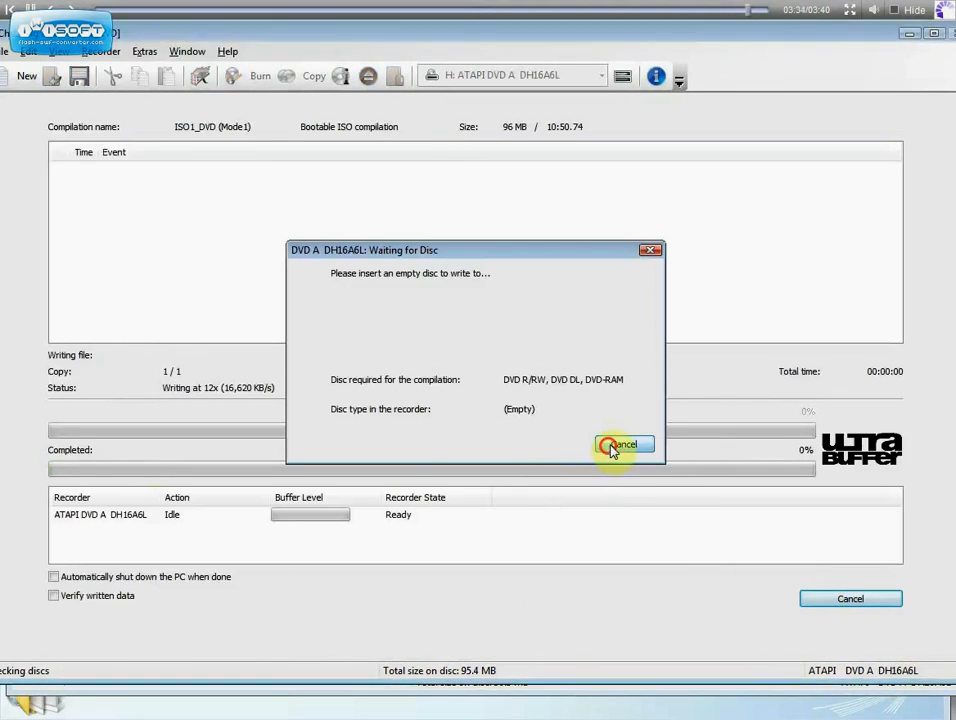
pyautogui.click(622, 444)
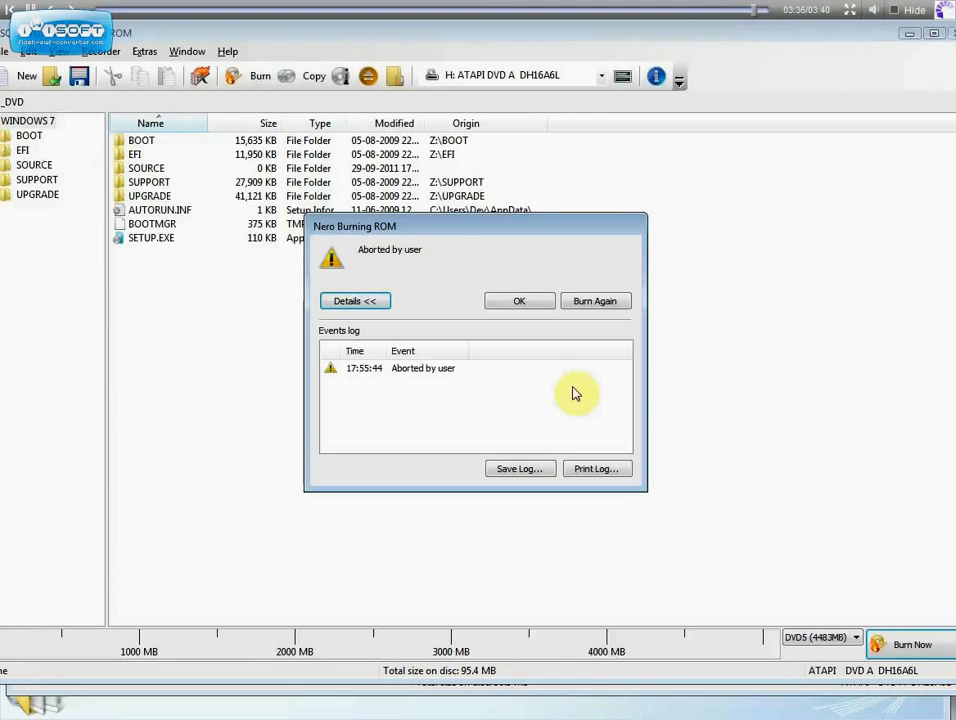
pyautogui.click(354, 301)
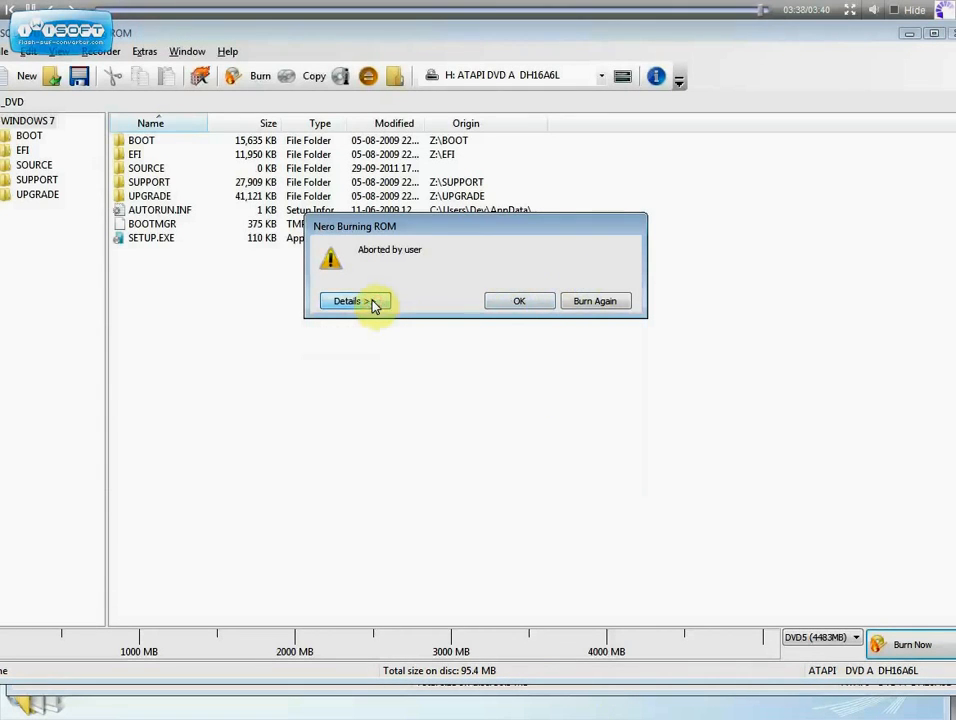